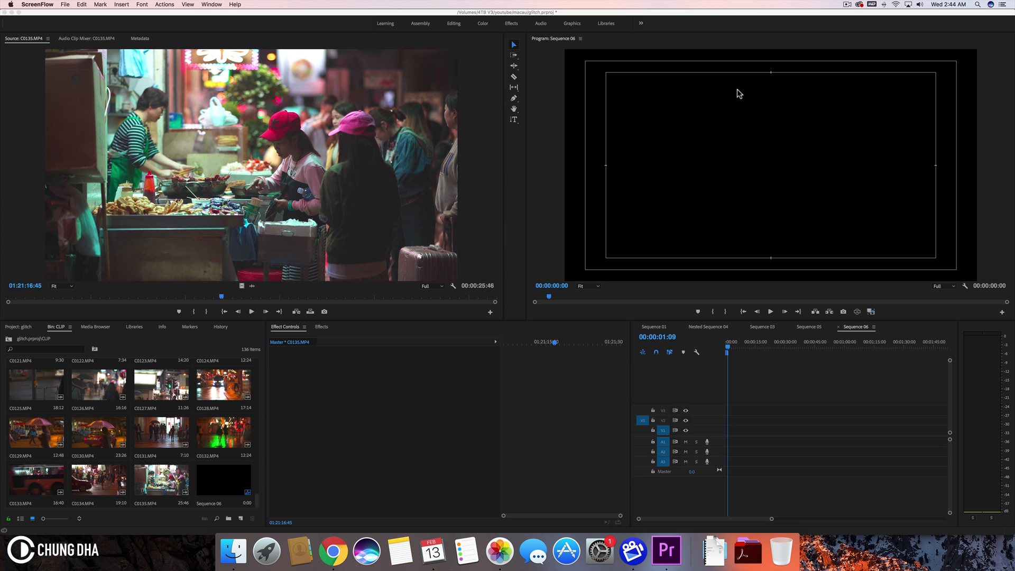
mouse_move(517, 216)
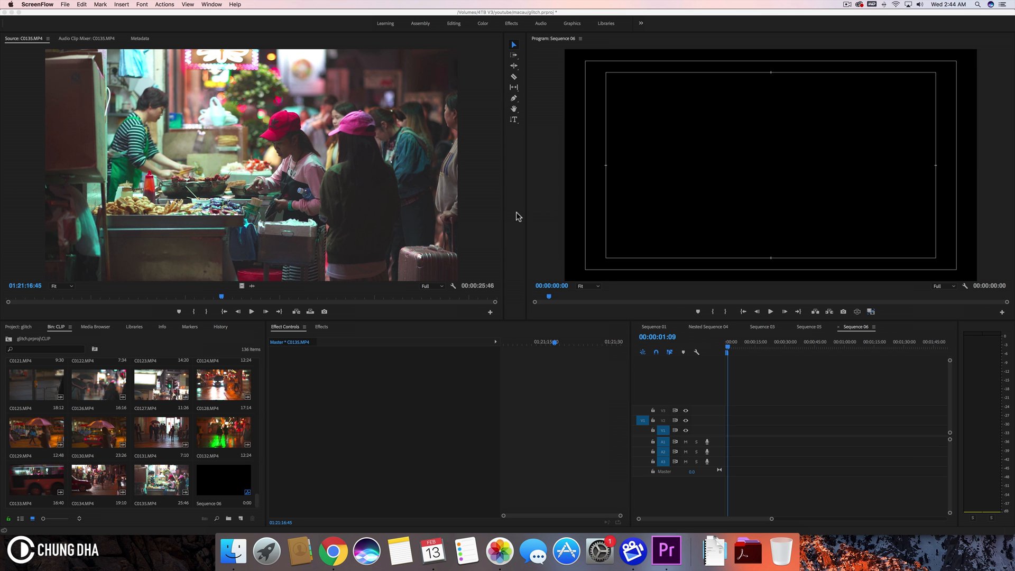
mouse_move(554, 155)
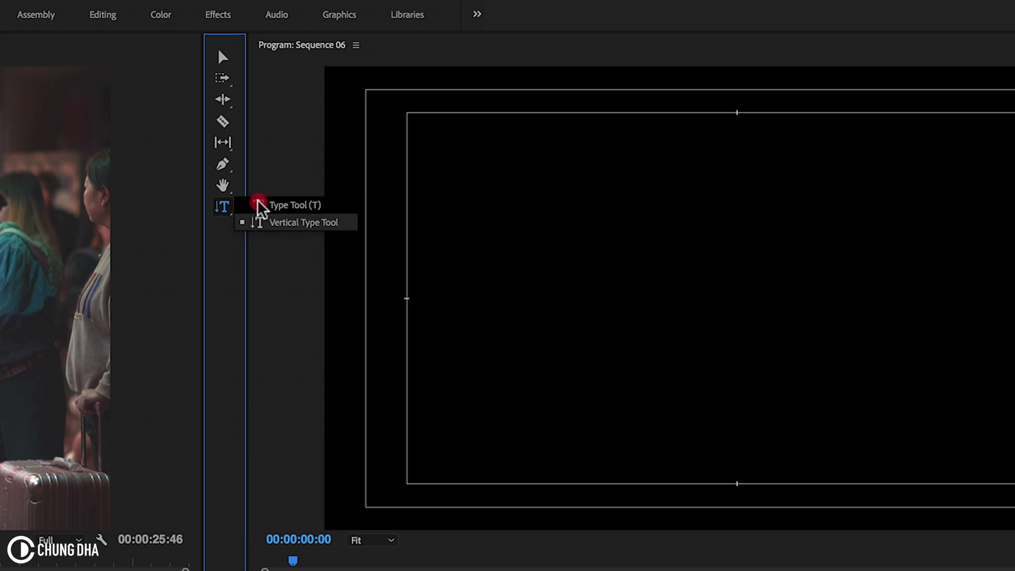
mouse_move(233, 212)
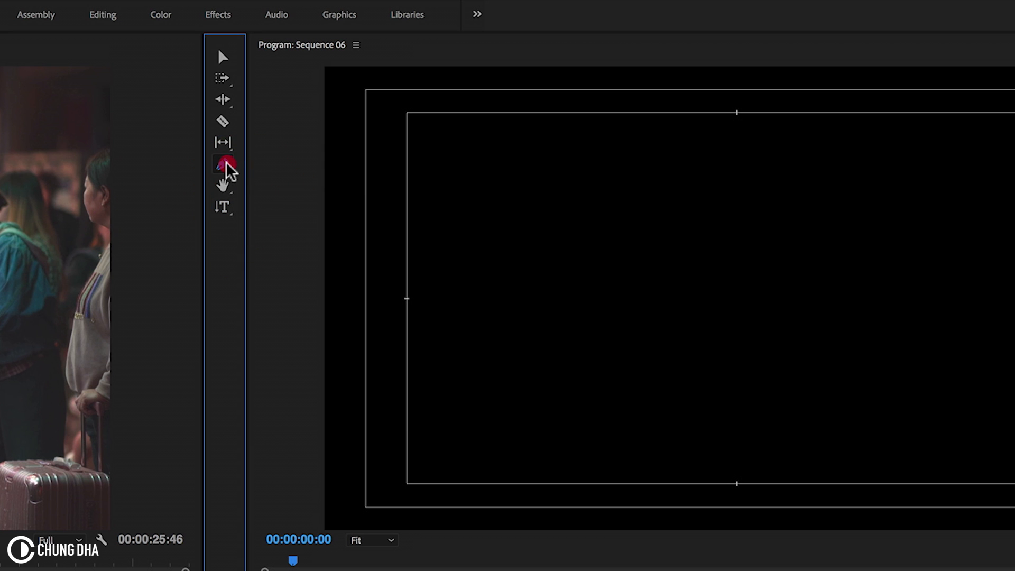
Step: Choose the Ellipse Tool from the shape tools flyout in the Tools panel
click(223, 164)
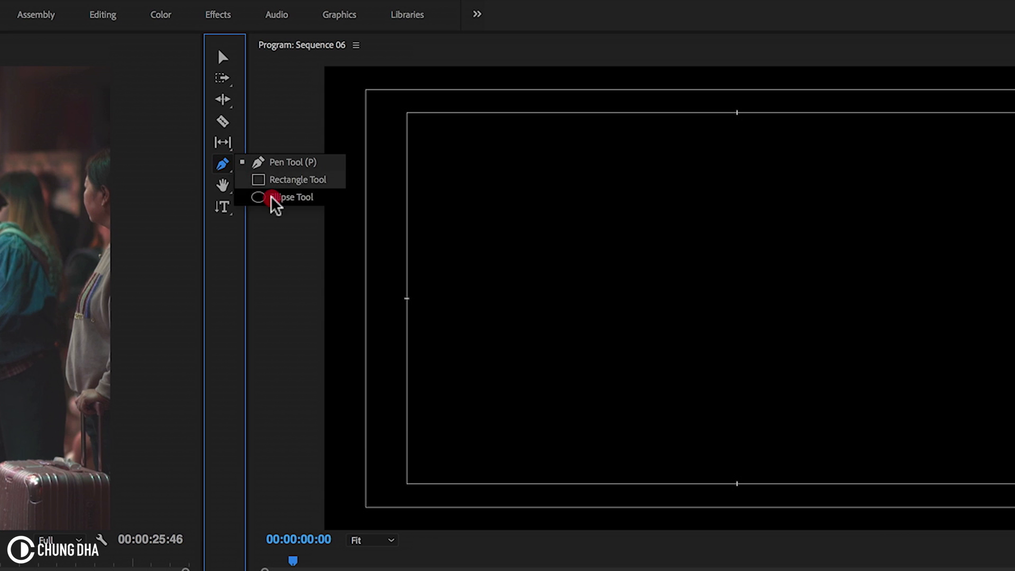
click(288, 197)
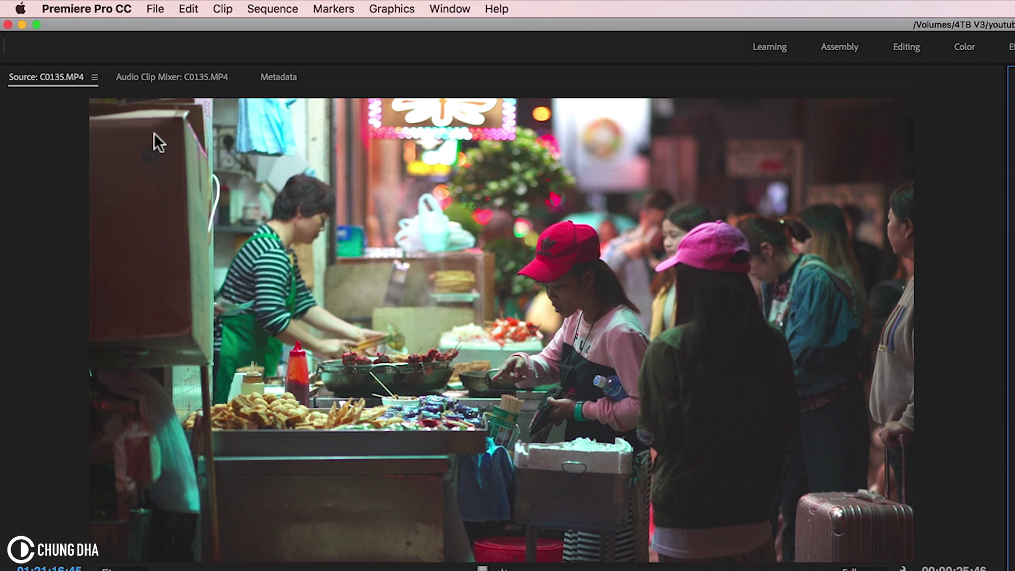
Step: Create a 2560×1440 legacy title named Title 04 from File > New
click(155, 9)
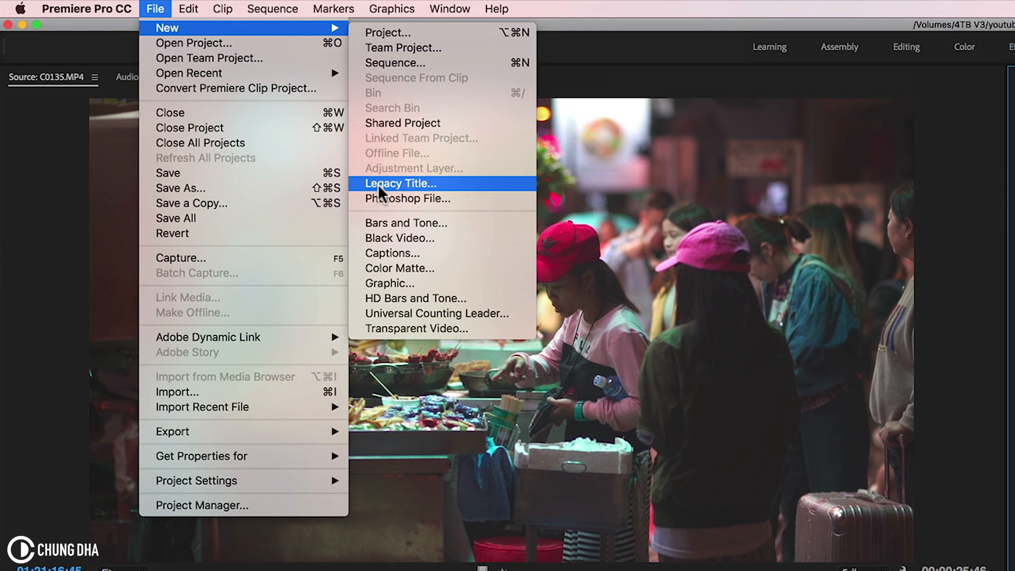
click(399, 183)
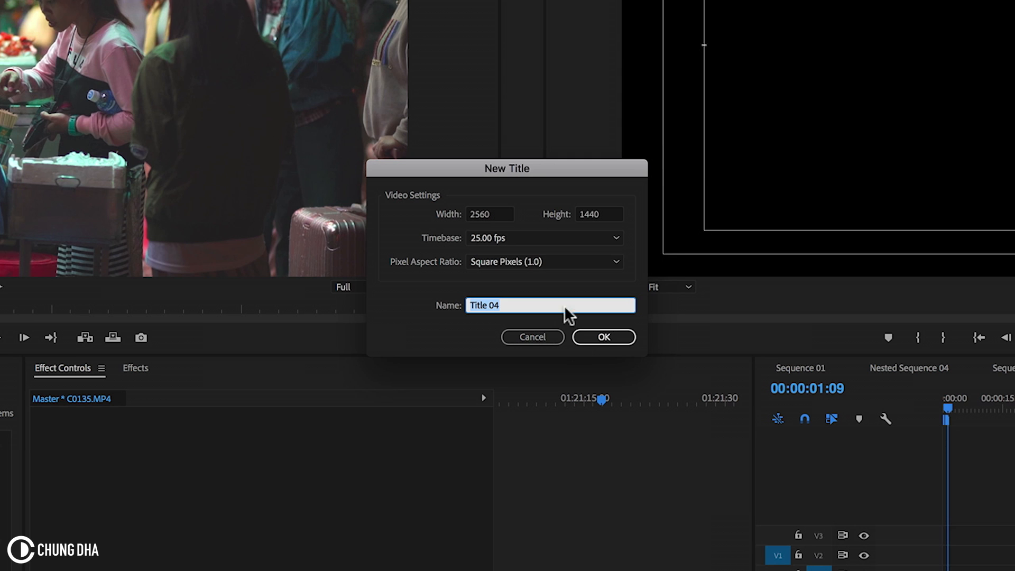
click(602, 336)
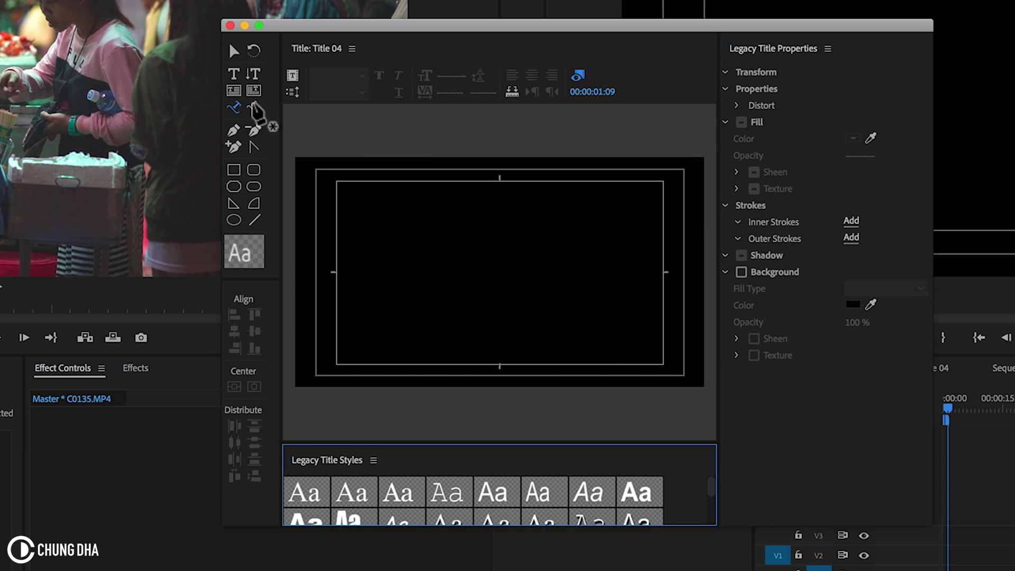
mouse_move(234, 109)
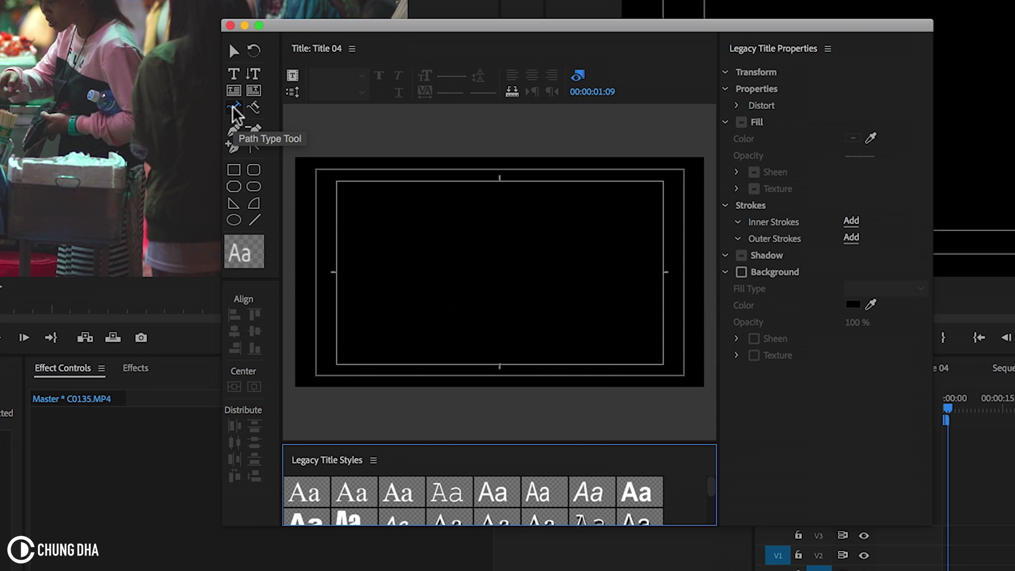
mouse_move(472, 233)
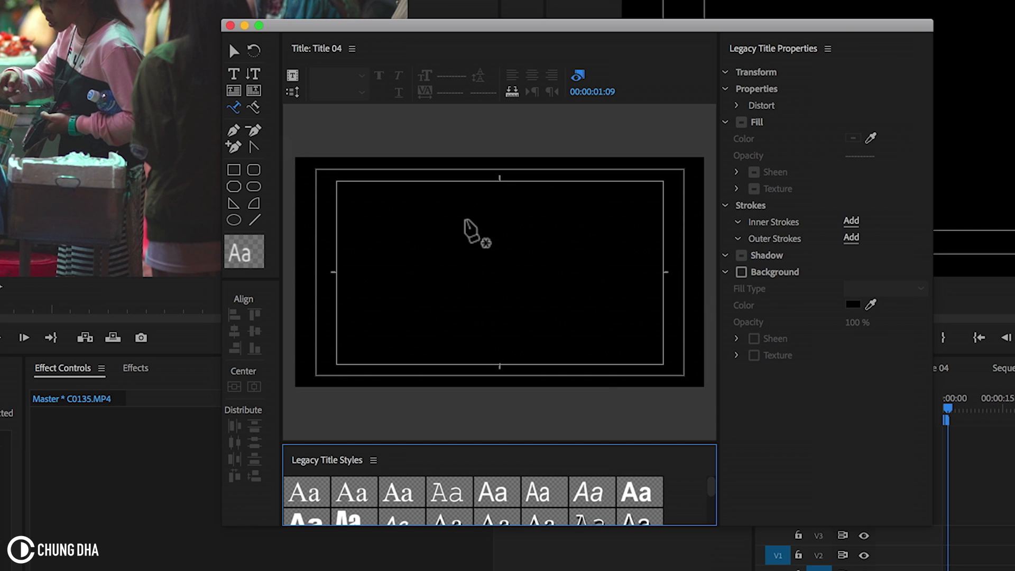
mouse_move(580, 362)
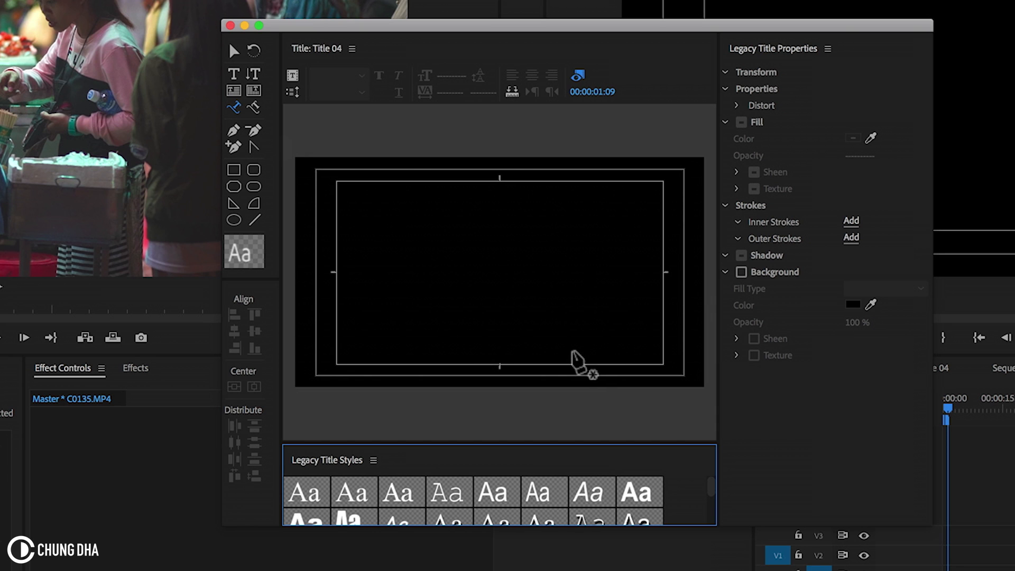
mouse_move(234, 220)
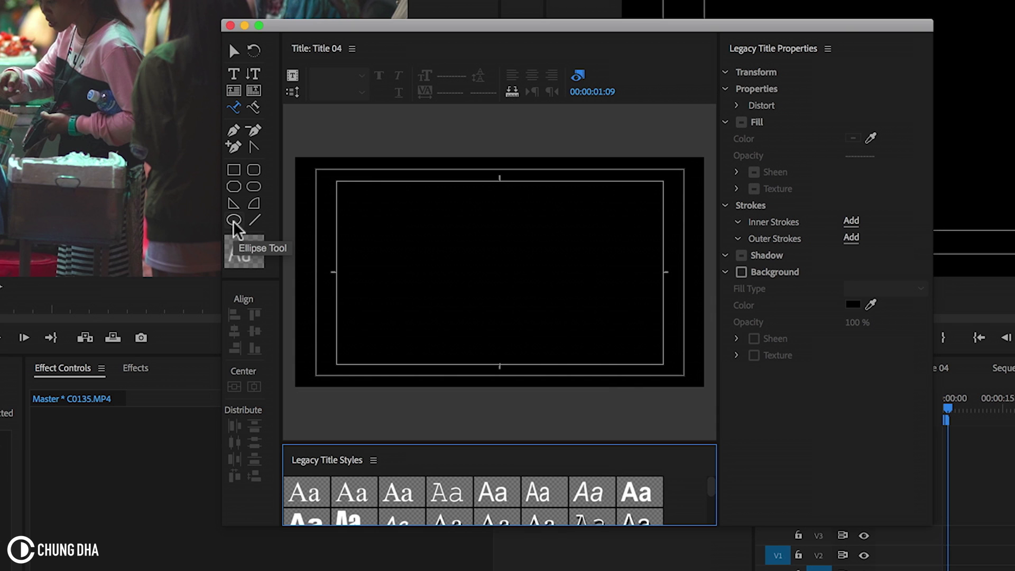
Step: Draw a circle with the Ellipse Tool and centre it at position 1280, 720
click(234, 220)
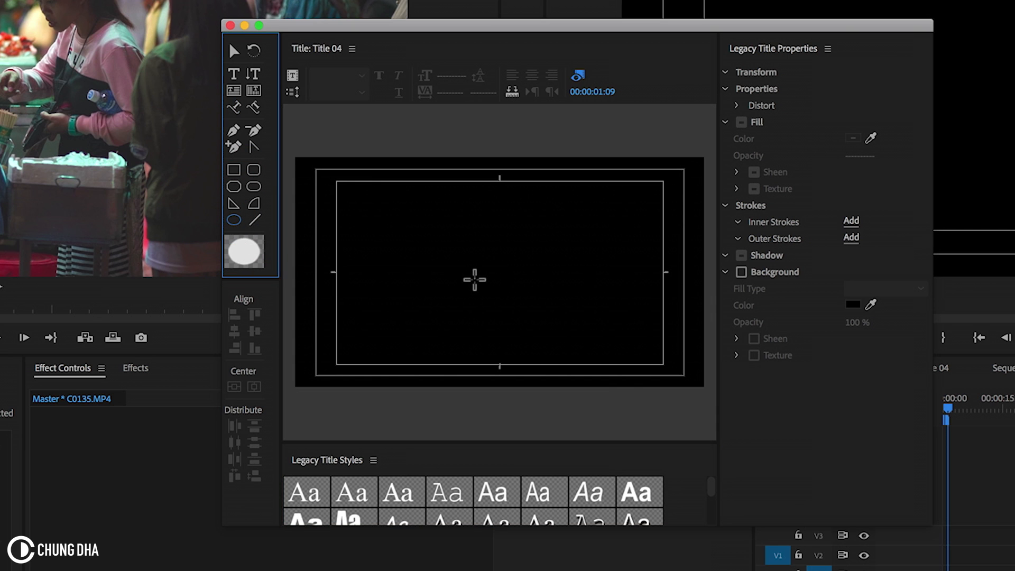
mouse_move(447, 236)
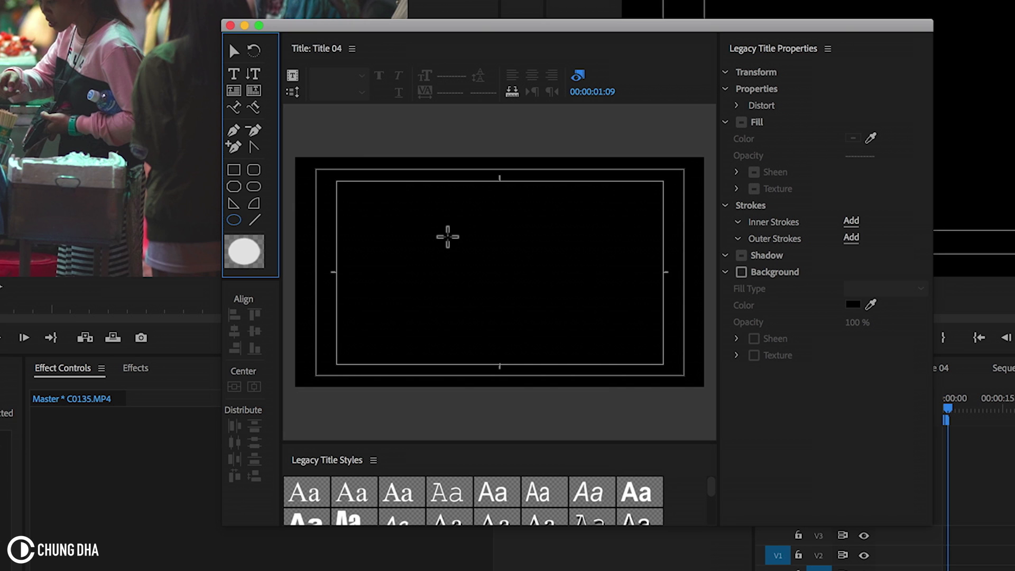
mouse_move(433, 225)
text(12)
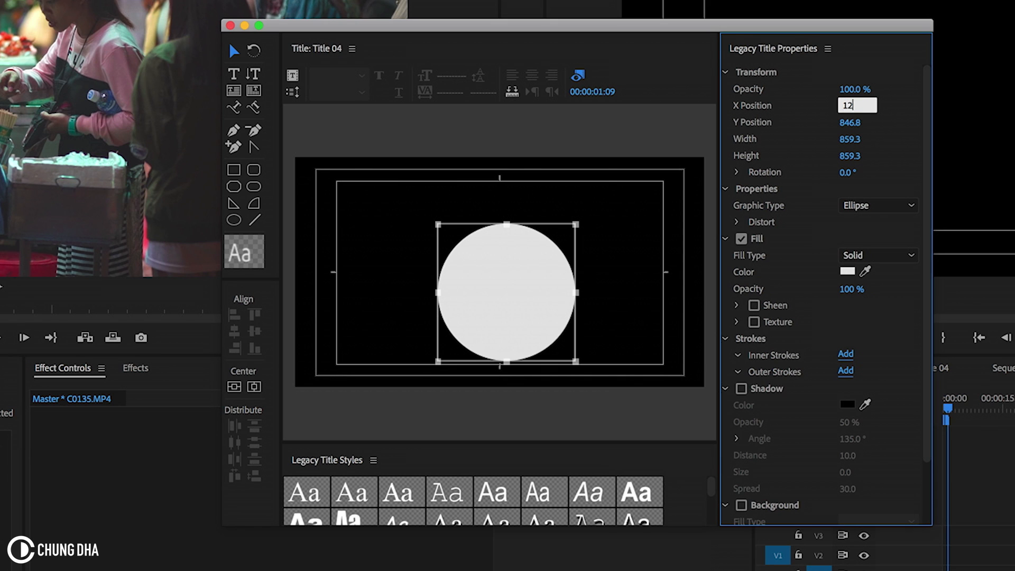
click(857, 122)
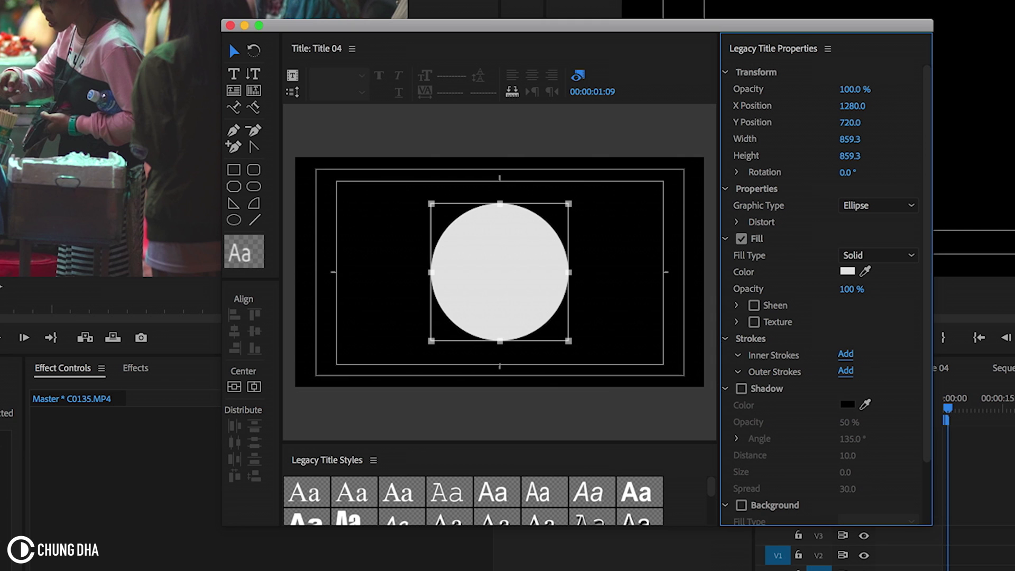
mouse_move(315, 136)
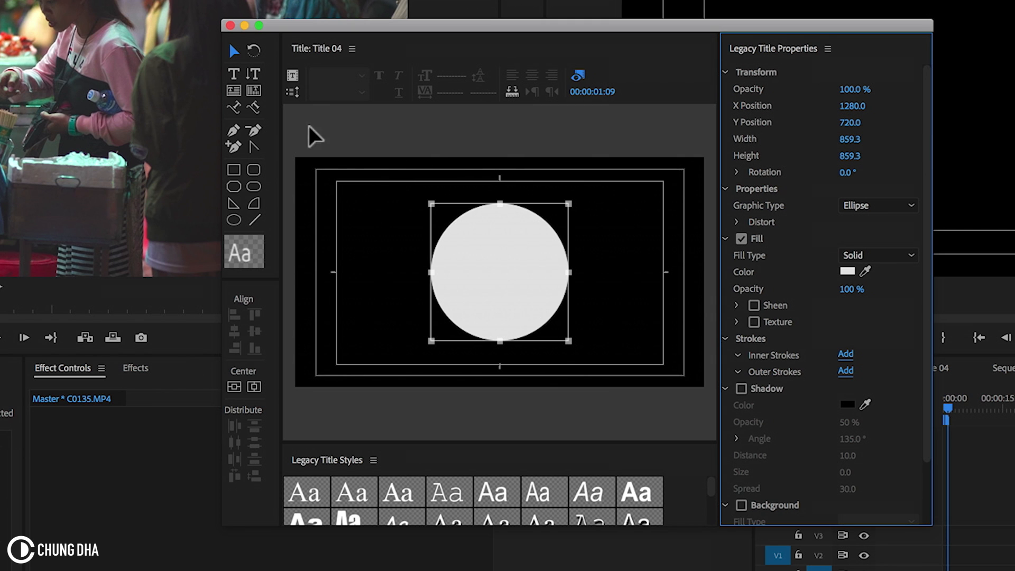
mouse_move(465, 158)
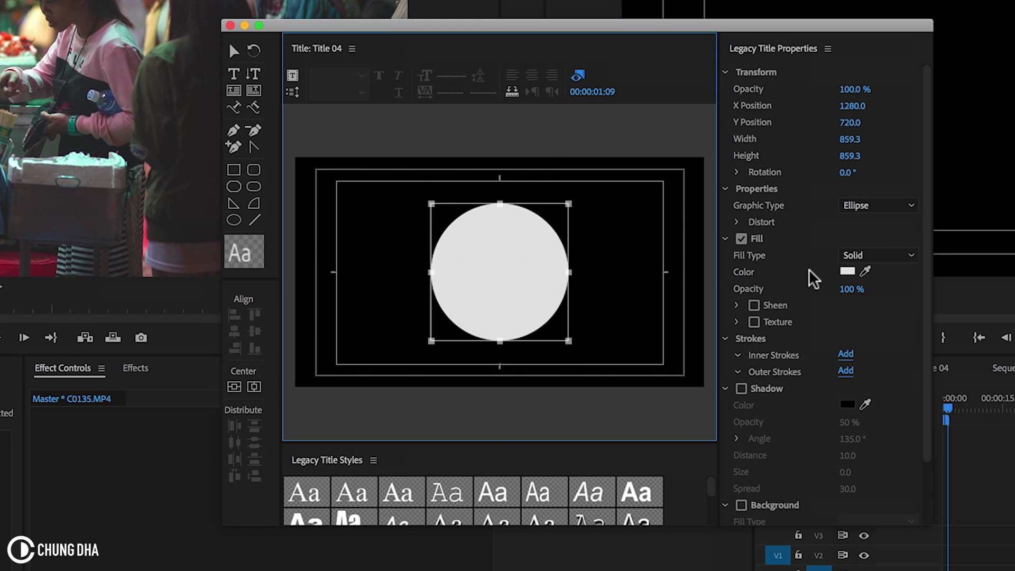
Step: Change the circle's fill colour to red
click(847, 271)
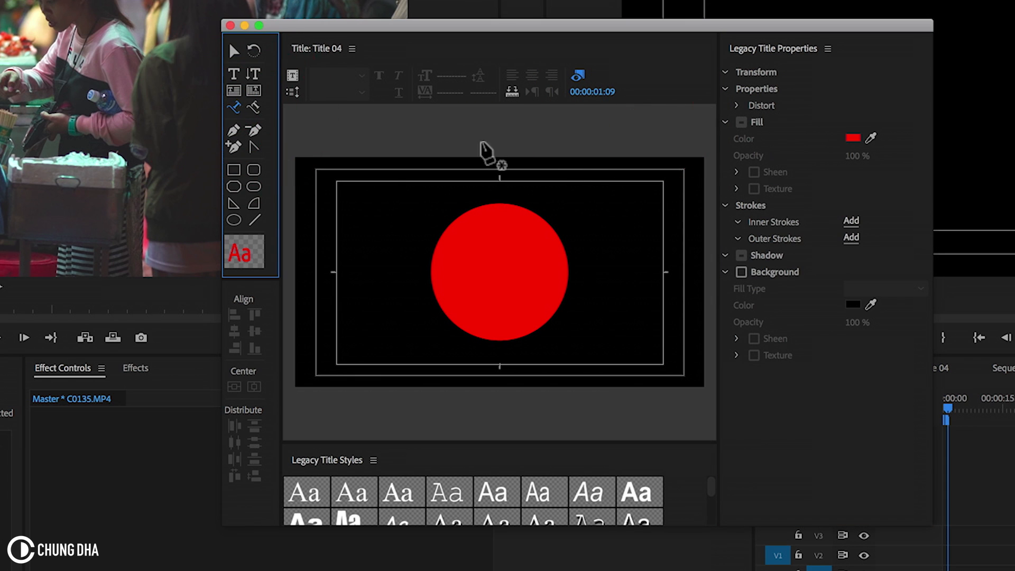
mouse_move(441, 289)
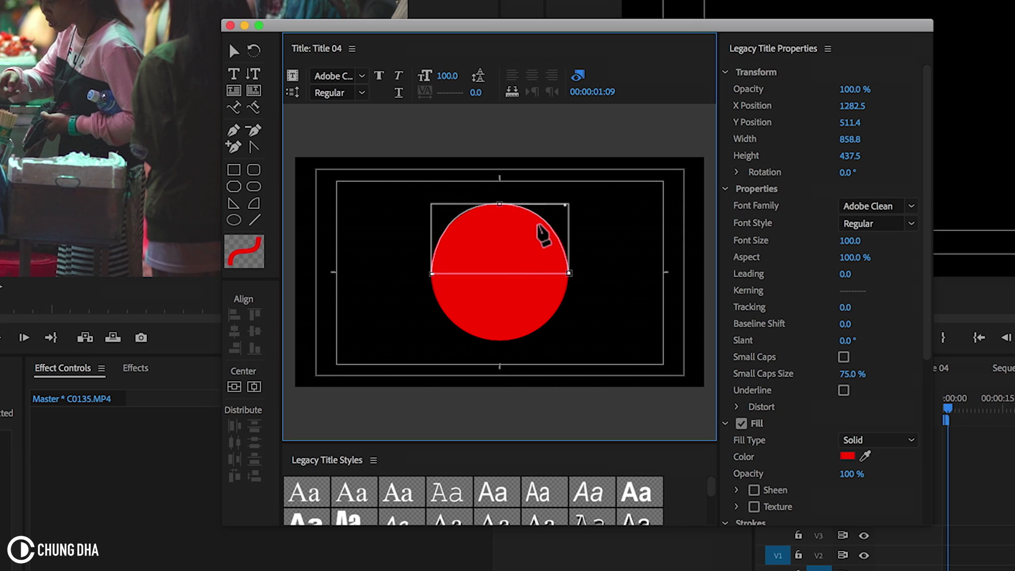
mouse_move(509, 349)
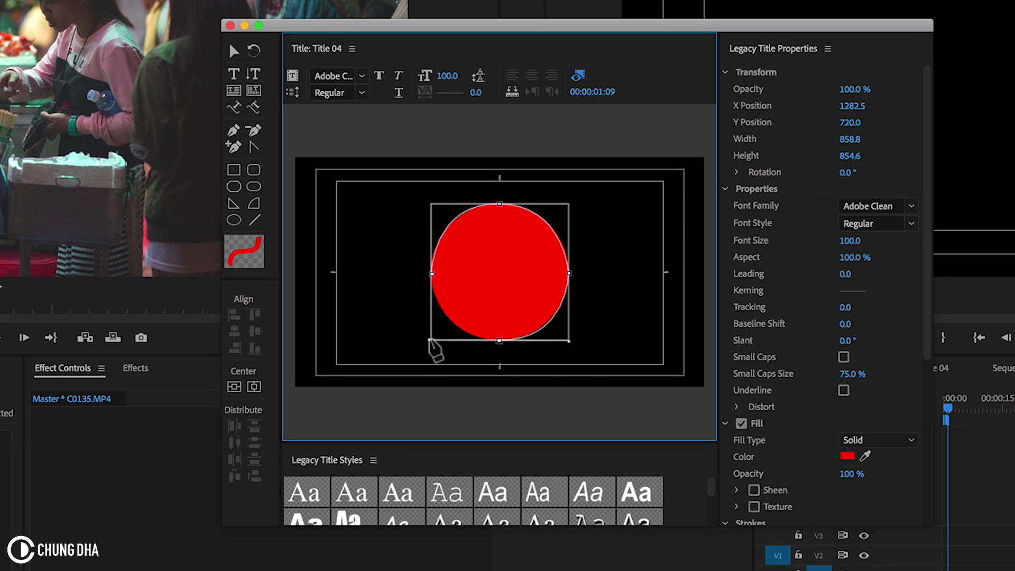
mouse_move(439, 349)
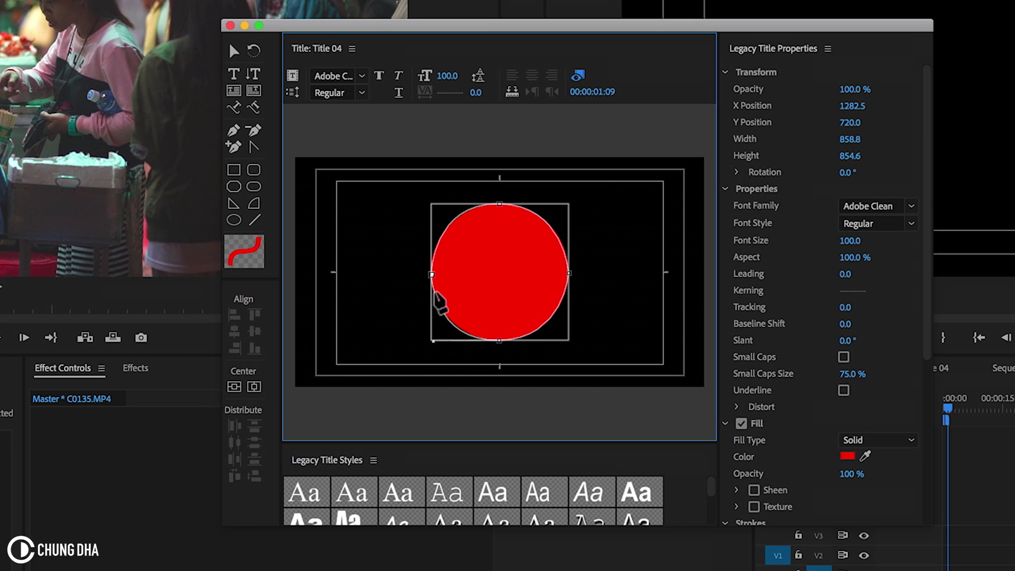
mouse_move(511, 340)
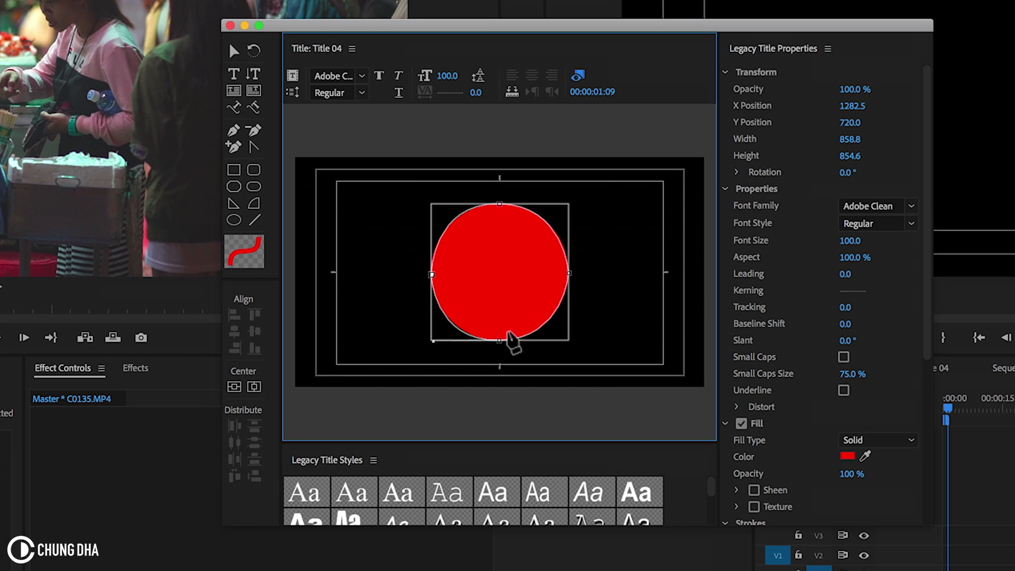
mouse_move(565, 229)
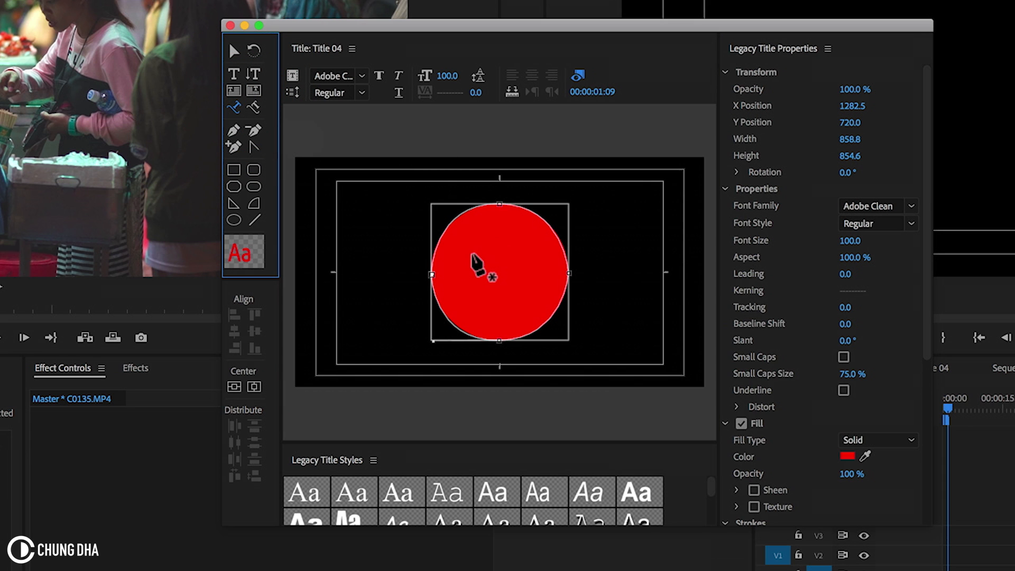
mouse_move(433, 245)
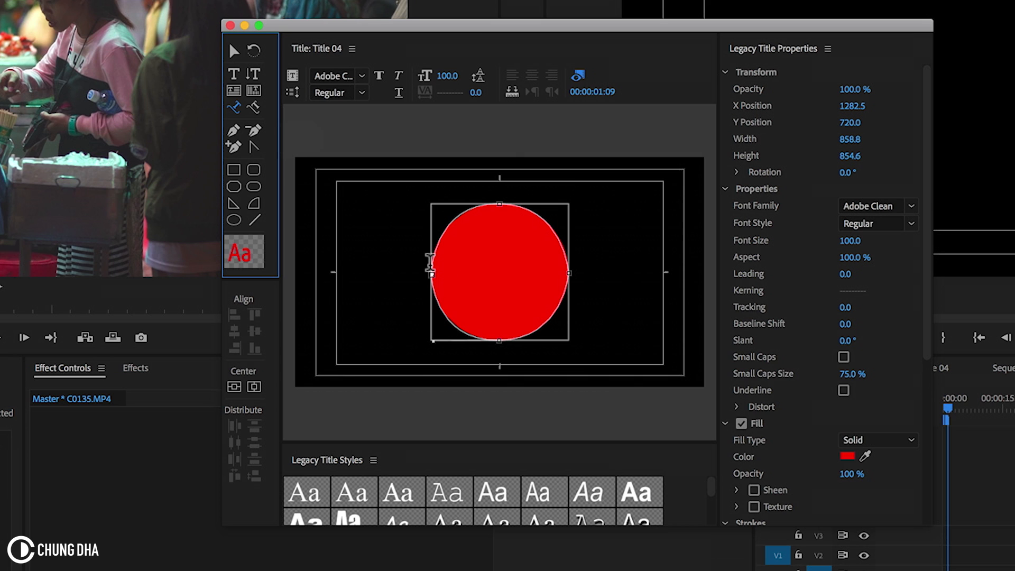
mouse_move(545, 214)
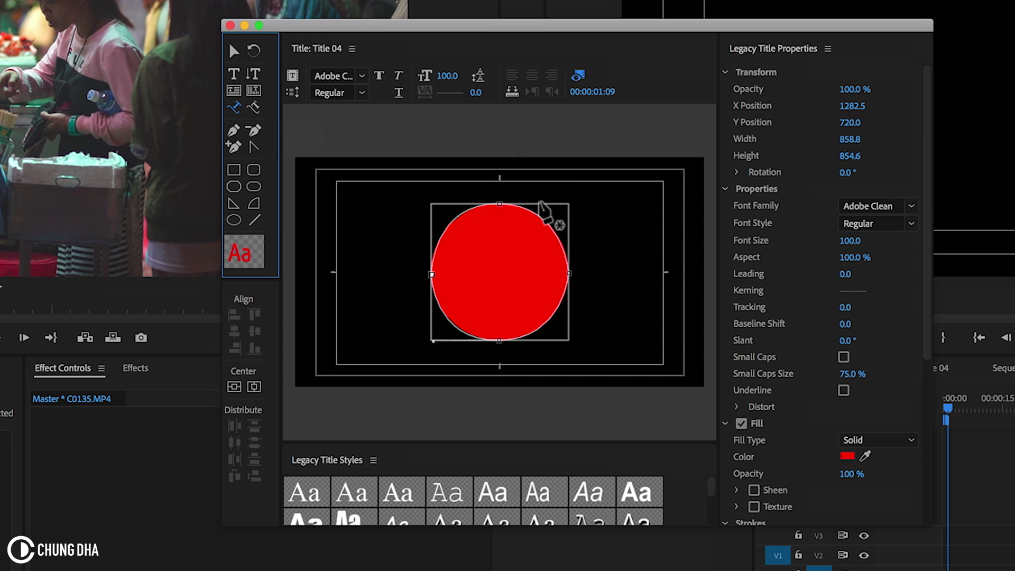
mouse_move(443, 275)
text(CIRCLE TEXT)
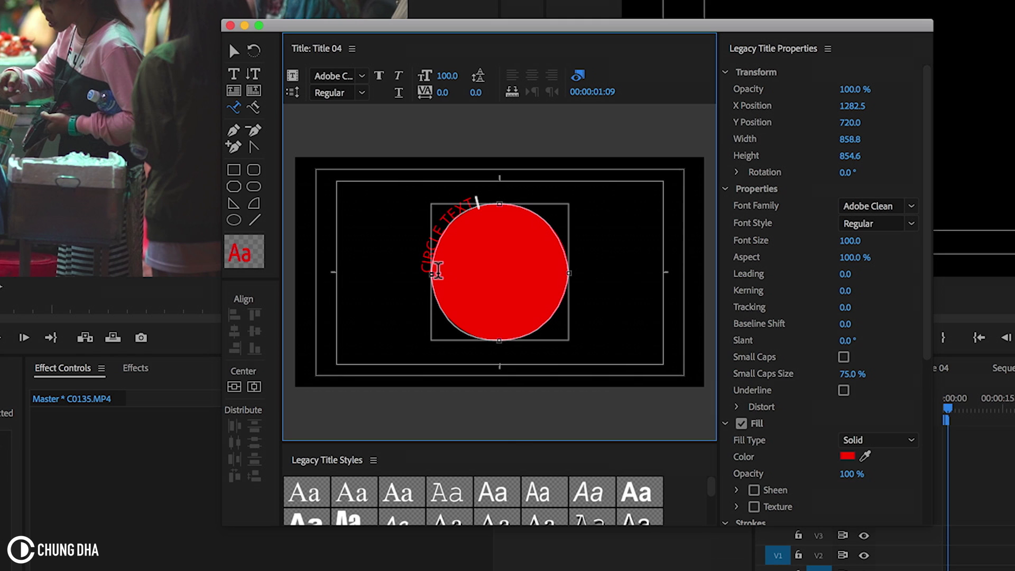
Step: Type 'CIRCLE TEXT IN ADOBE PREMIERE PRO' along the circle path
text(IN A)
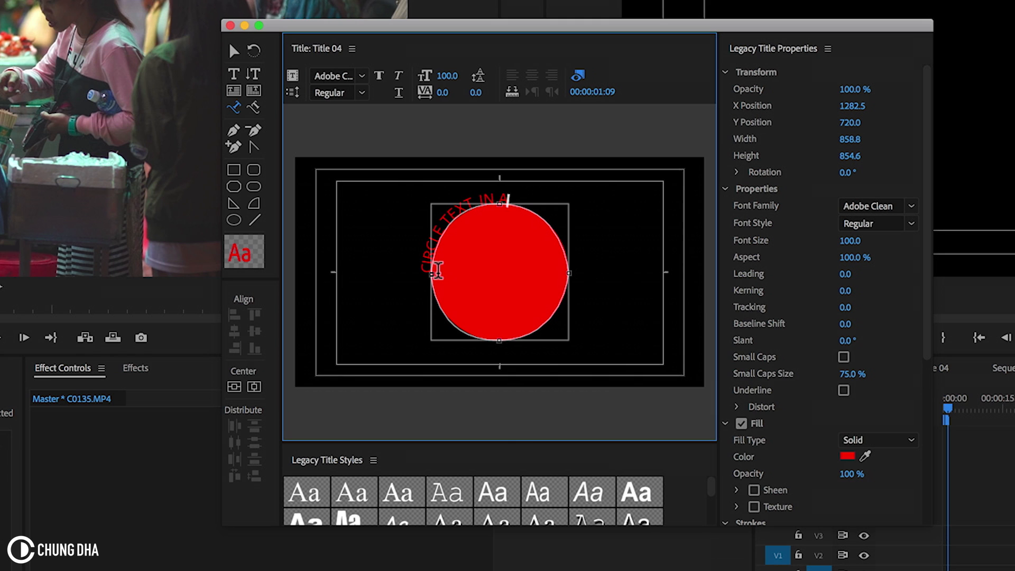
text(DOBE PREMIERE PRO)
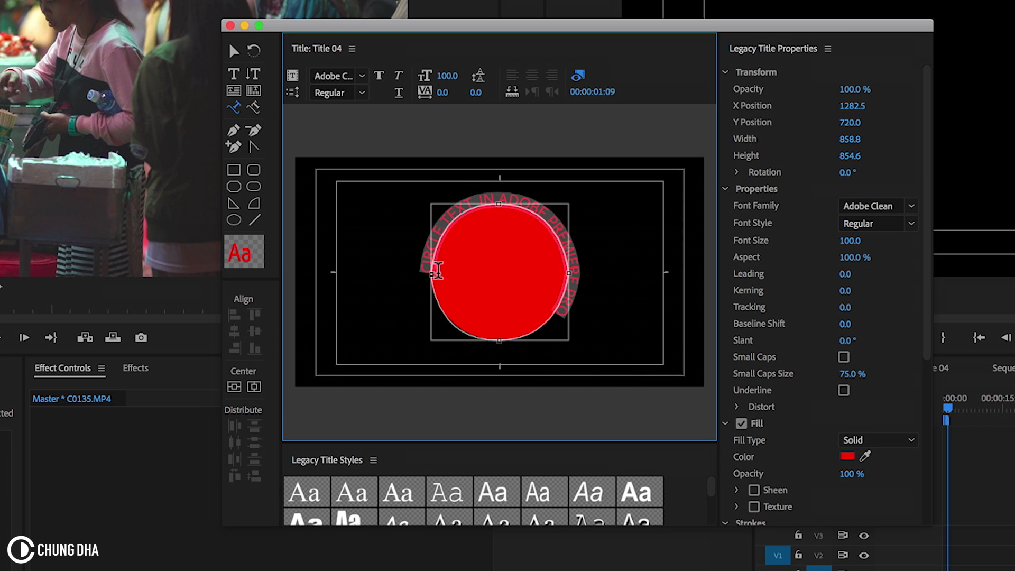
mouse_move(904, 225)
text(Gotham)
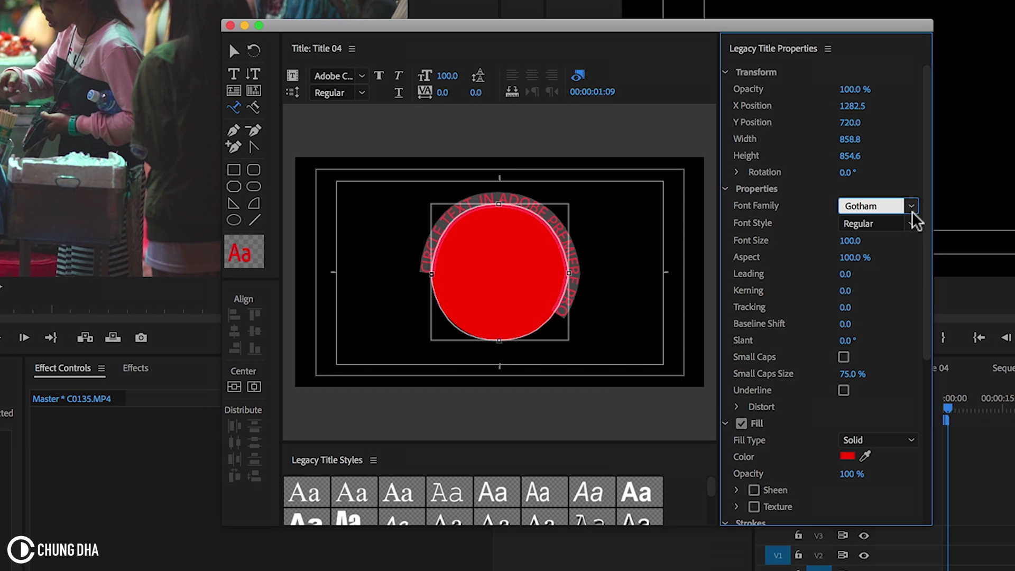
Step: Set the circle text to Gotham Medium at size 128, then change its fill colour
click(911, 223)
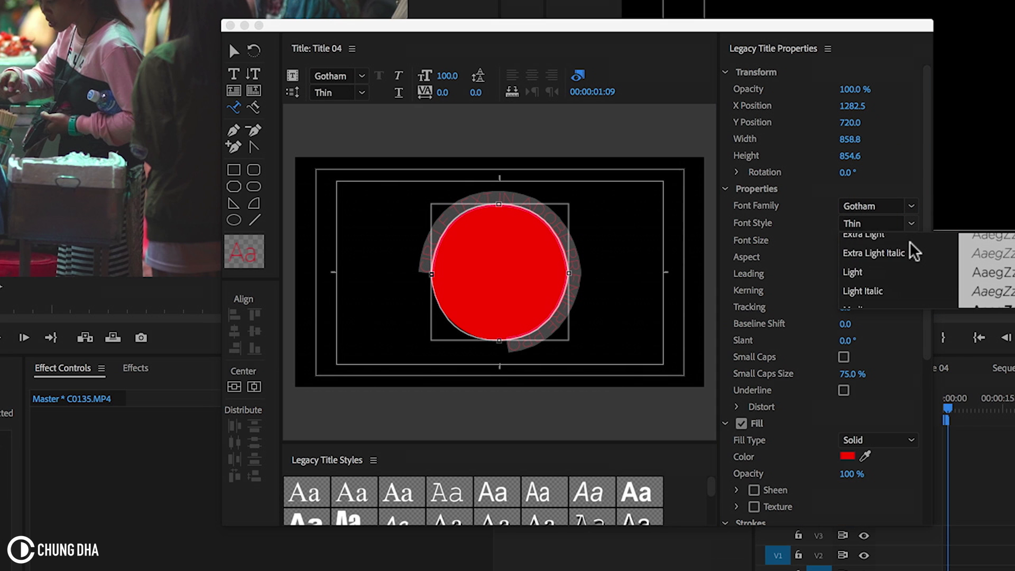
scroll(up, 3)
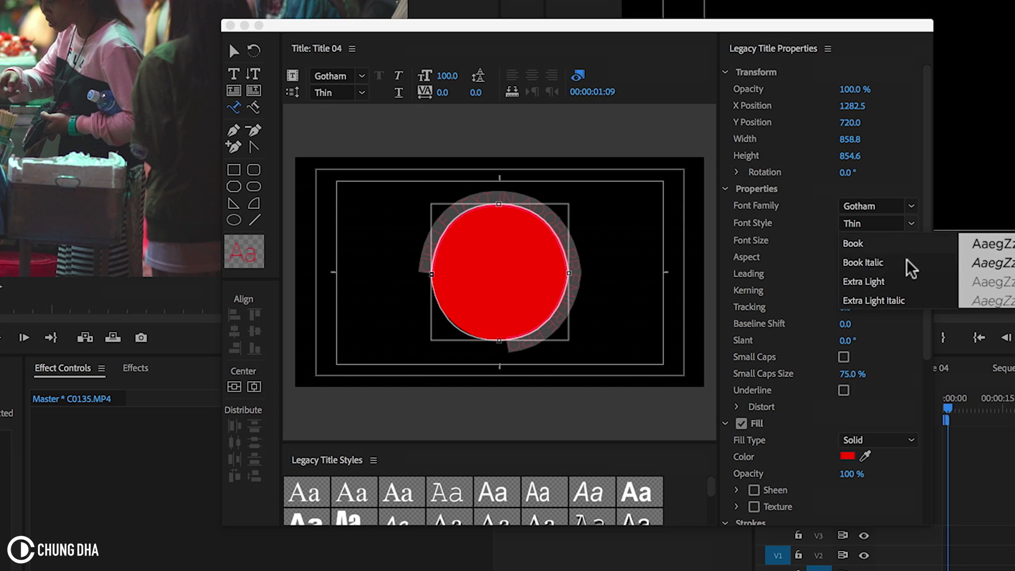
click(862, 223)
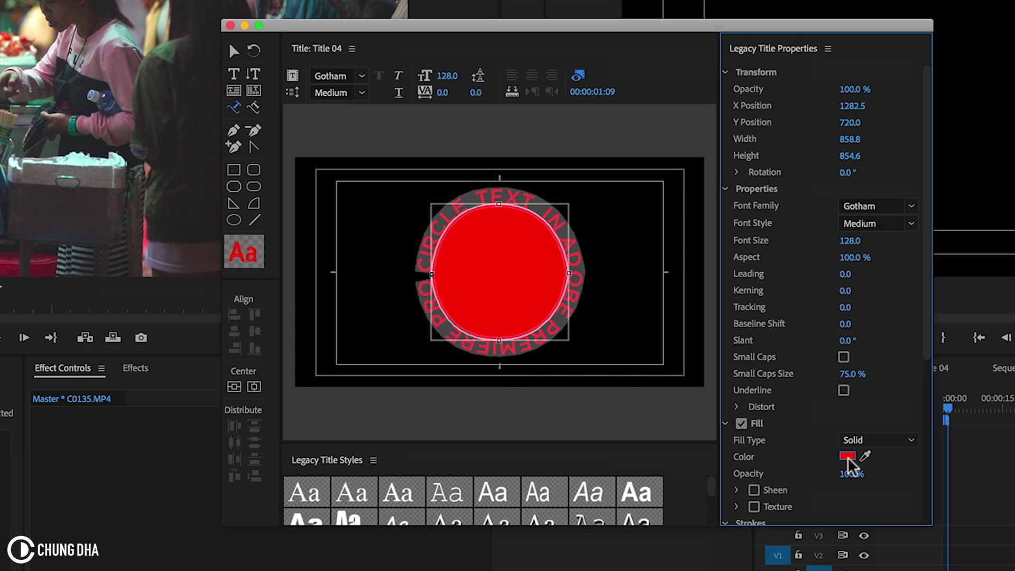
click(847, 456)
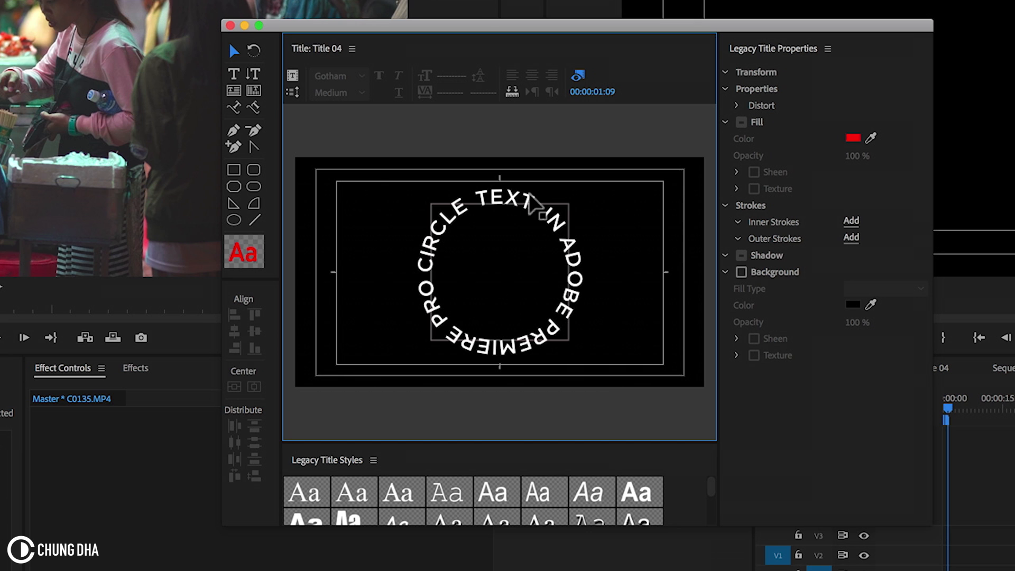
mouse_move(488, 226)
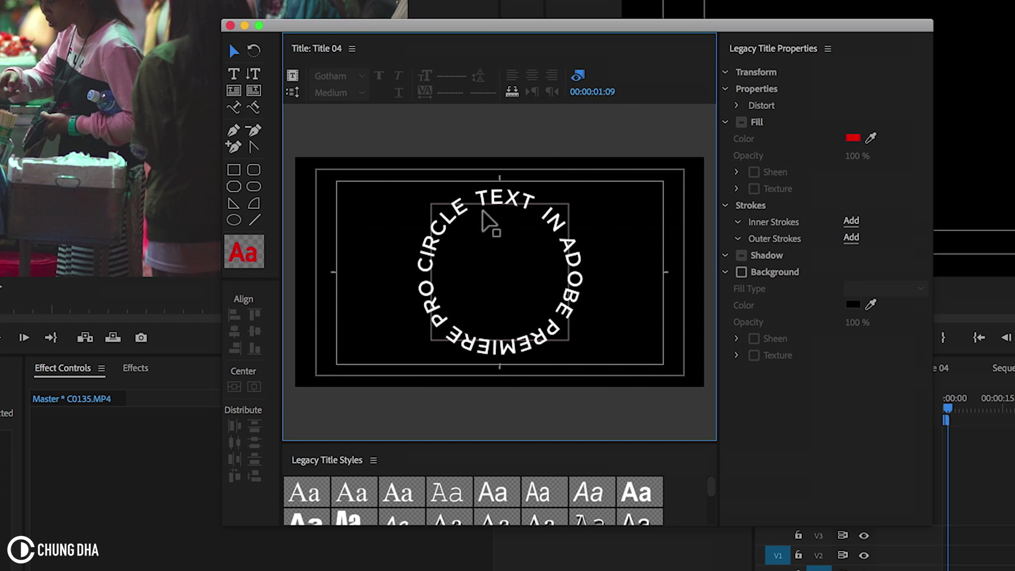
mouse_move(439, 307)
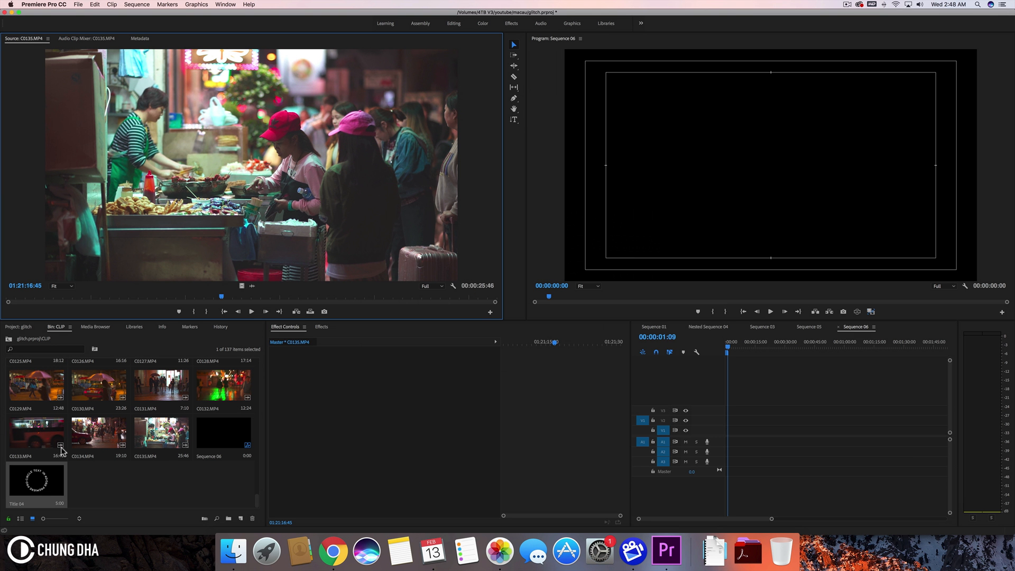
mouse_move(34, 491)
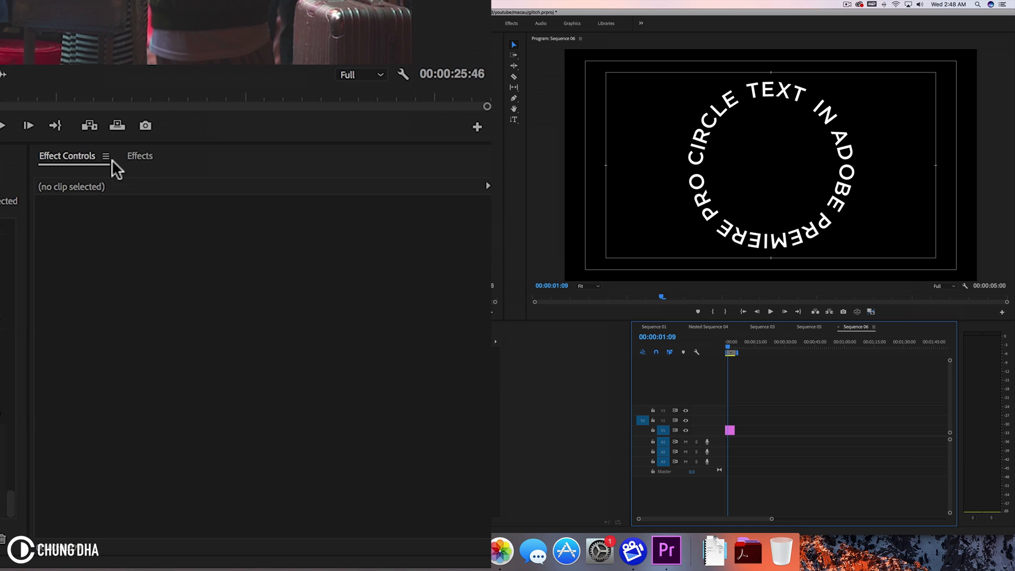
Step: Open the Effects panel to search for Radial Wipe
click(139, 155)
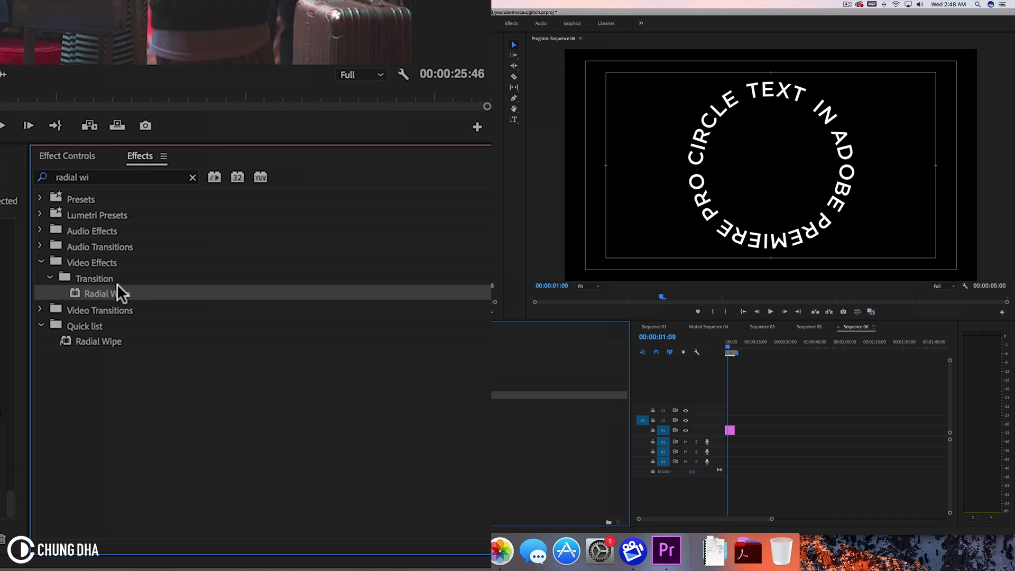
mouse_move(68, 188)
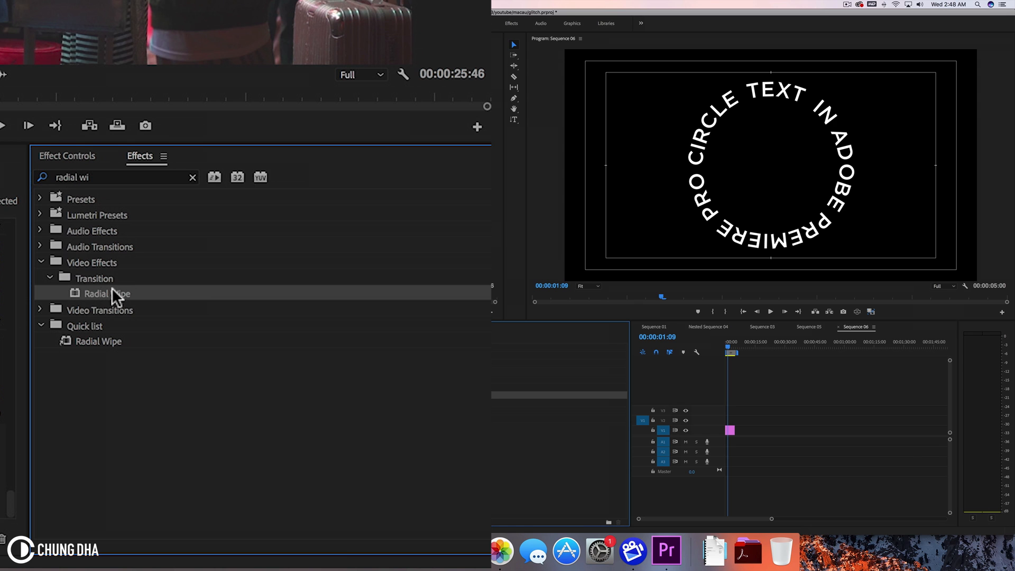
mouse_move(103, 301)
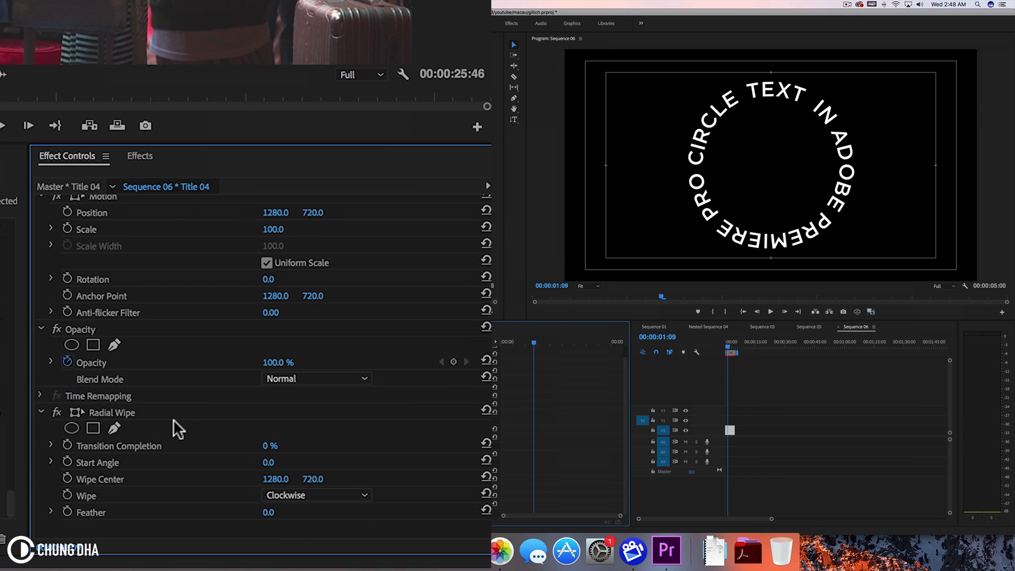
mouse_move(160, 426)
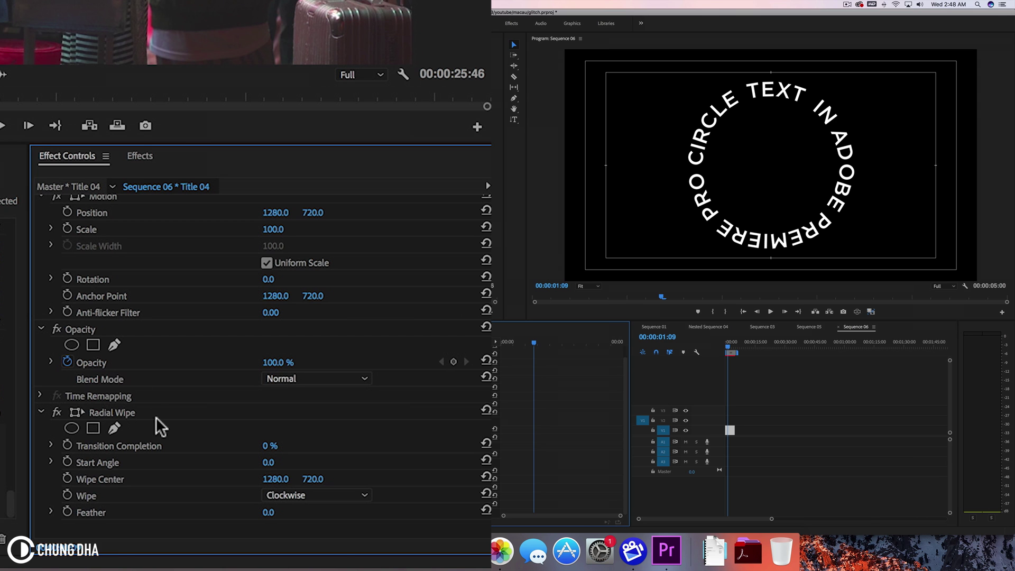
Step: Set the Radial Wipe direction to Counterclockwise
click(315, 495)
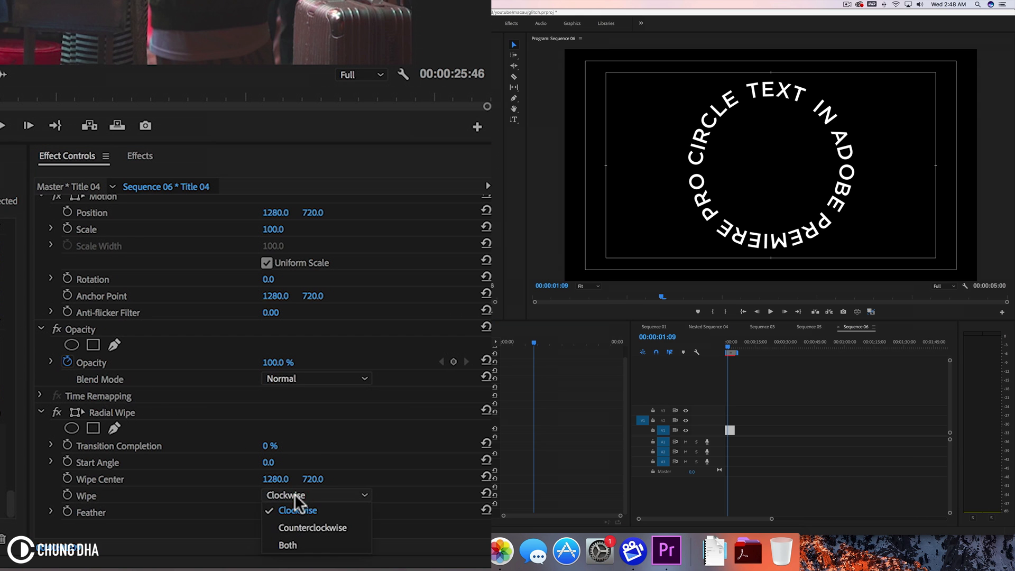
click(312, 527)
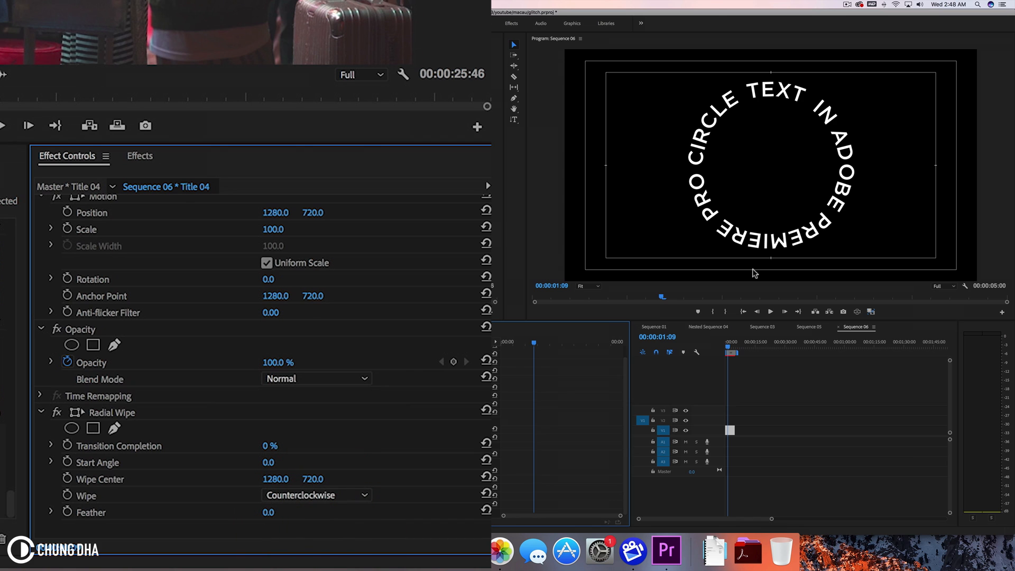
mouse_move(507, 305)
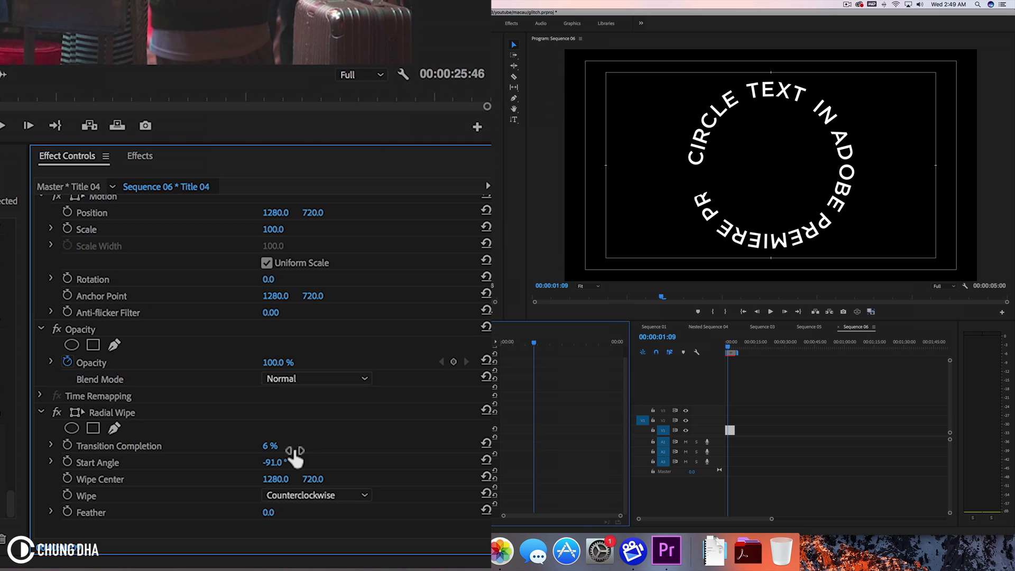
mouse_move(696, 183)
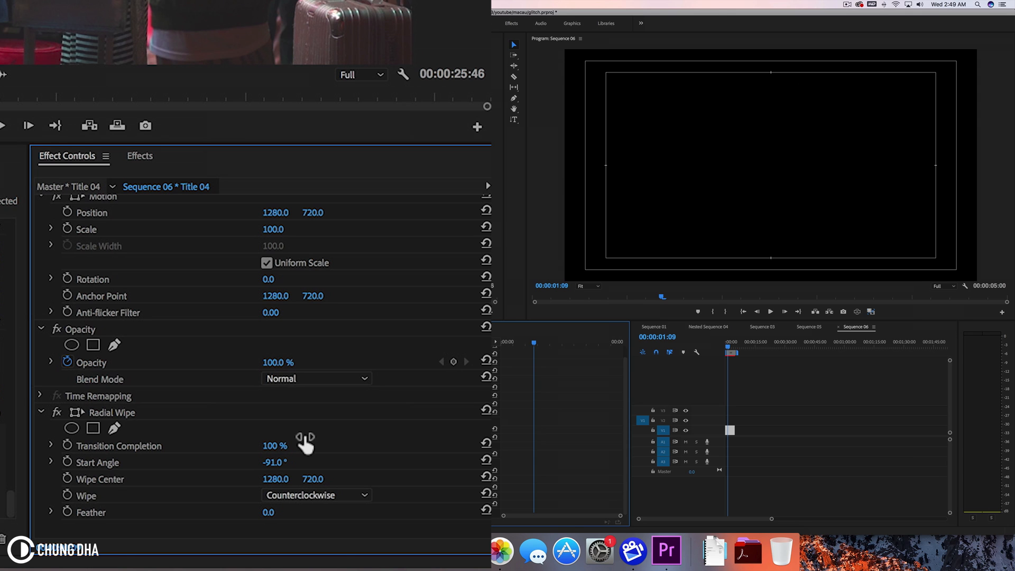
mouse_move(532, 343)
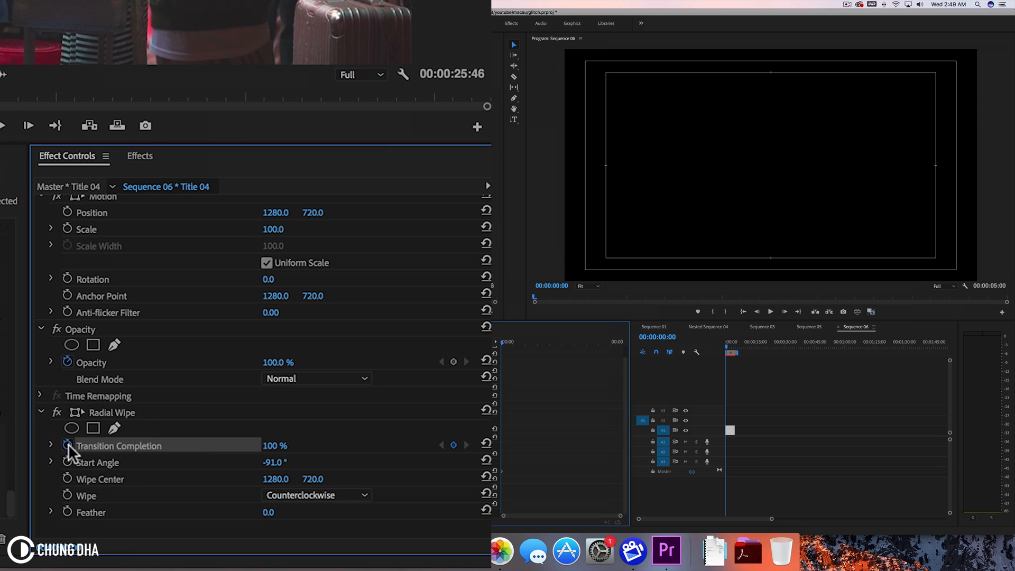
mouse_move(304, 463)
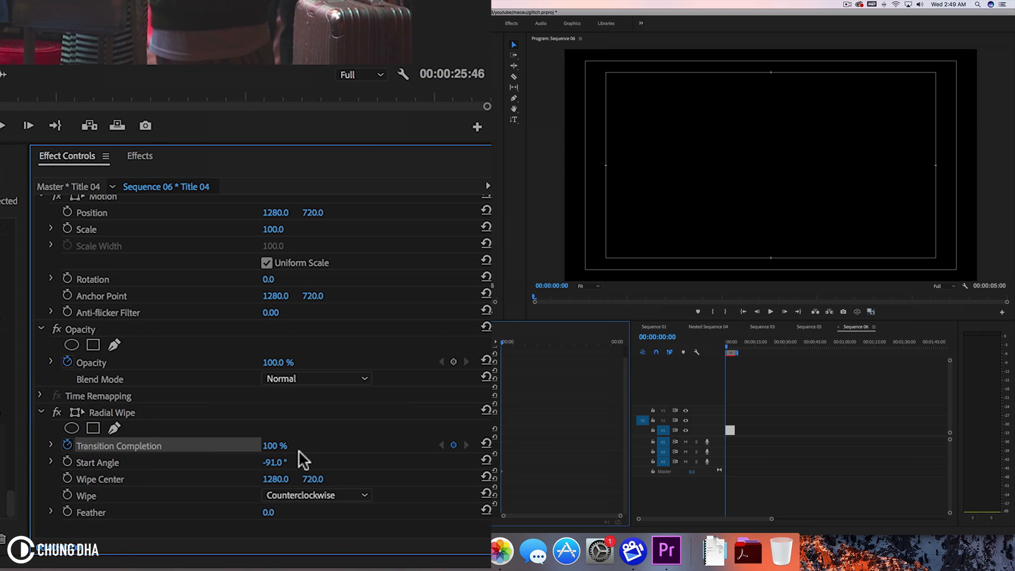
mouse_move(661, 210)
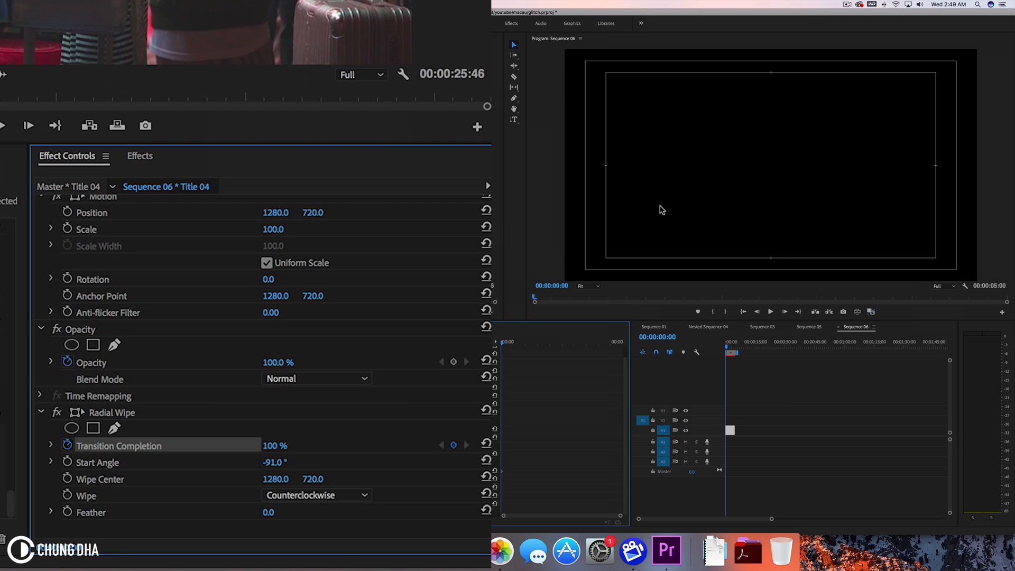
mouse_move(743, 172)
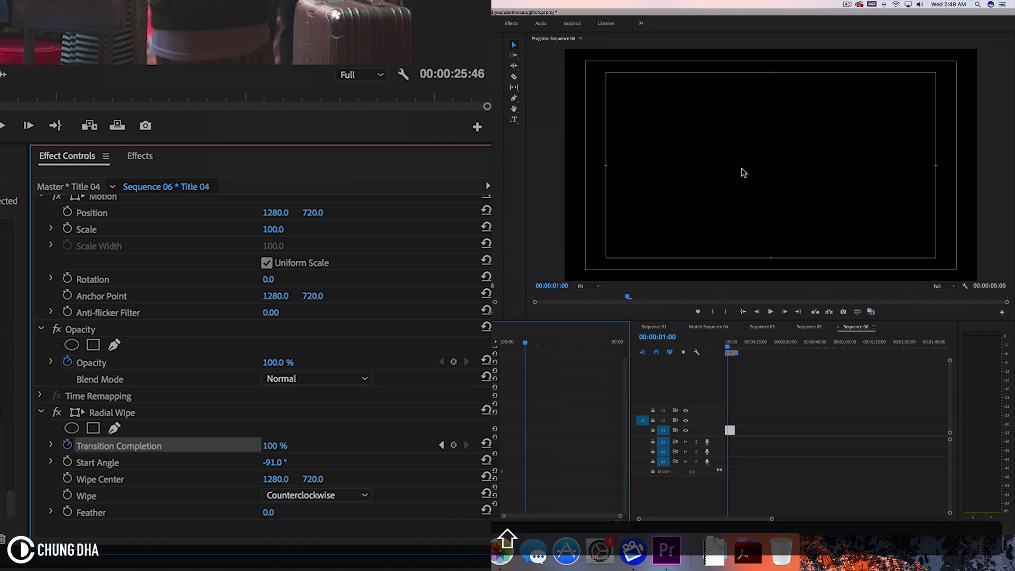
mouse_move(432, 276)
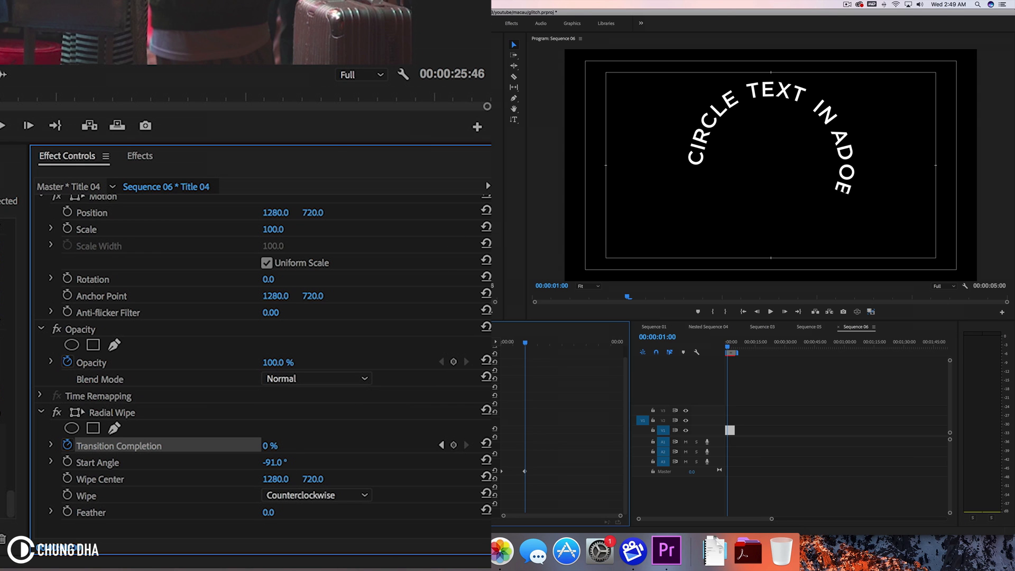
Step: Add the 0% Transition Completion keyframe at one second
click(729, 350)
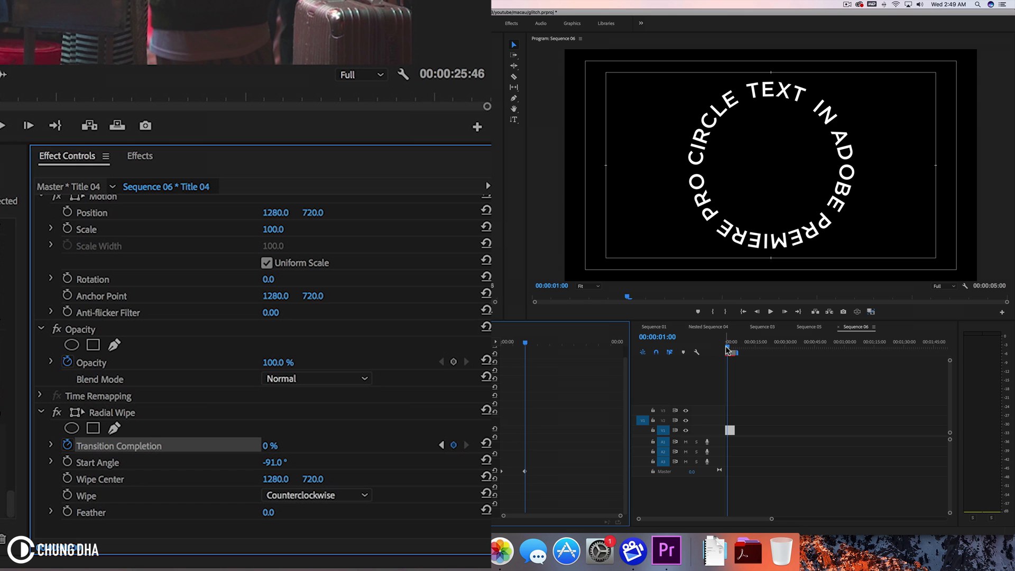